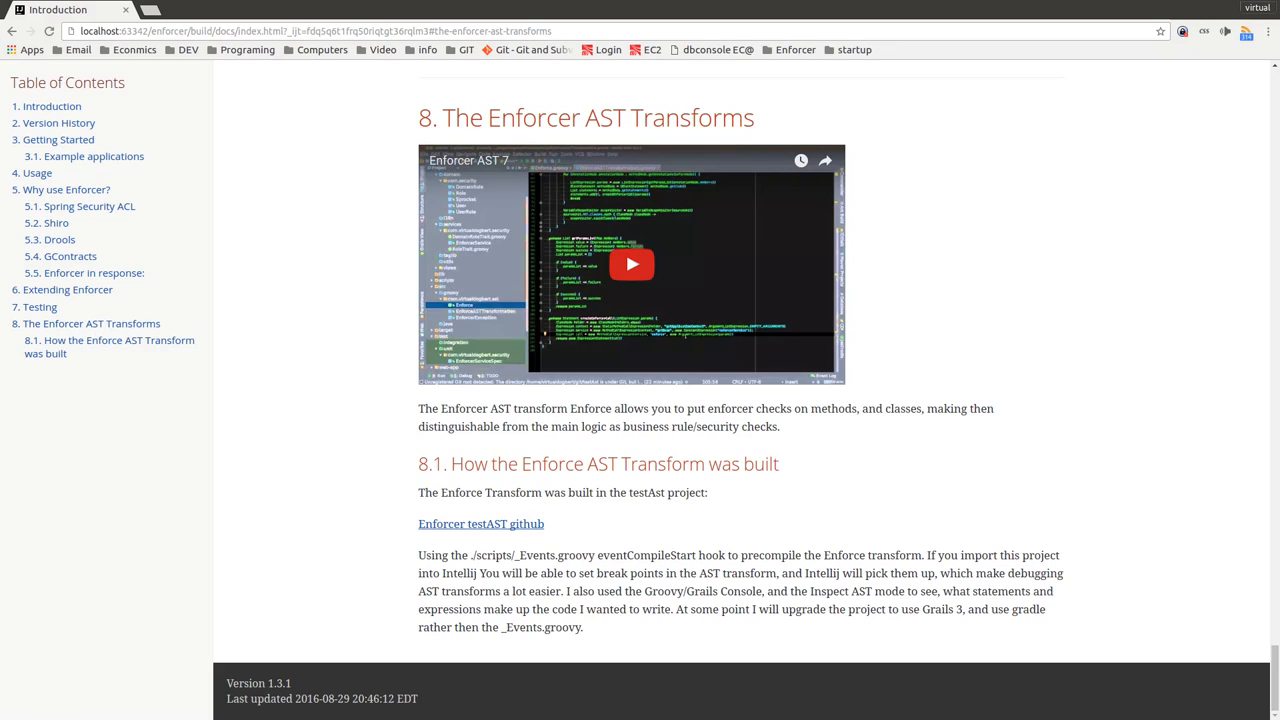
- Read the Enforcer AST Transforms docs in Chrome, then bring IntelliJ IDEA back into view
double_click(648, 492)
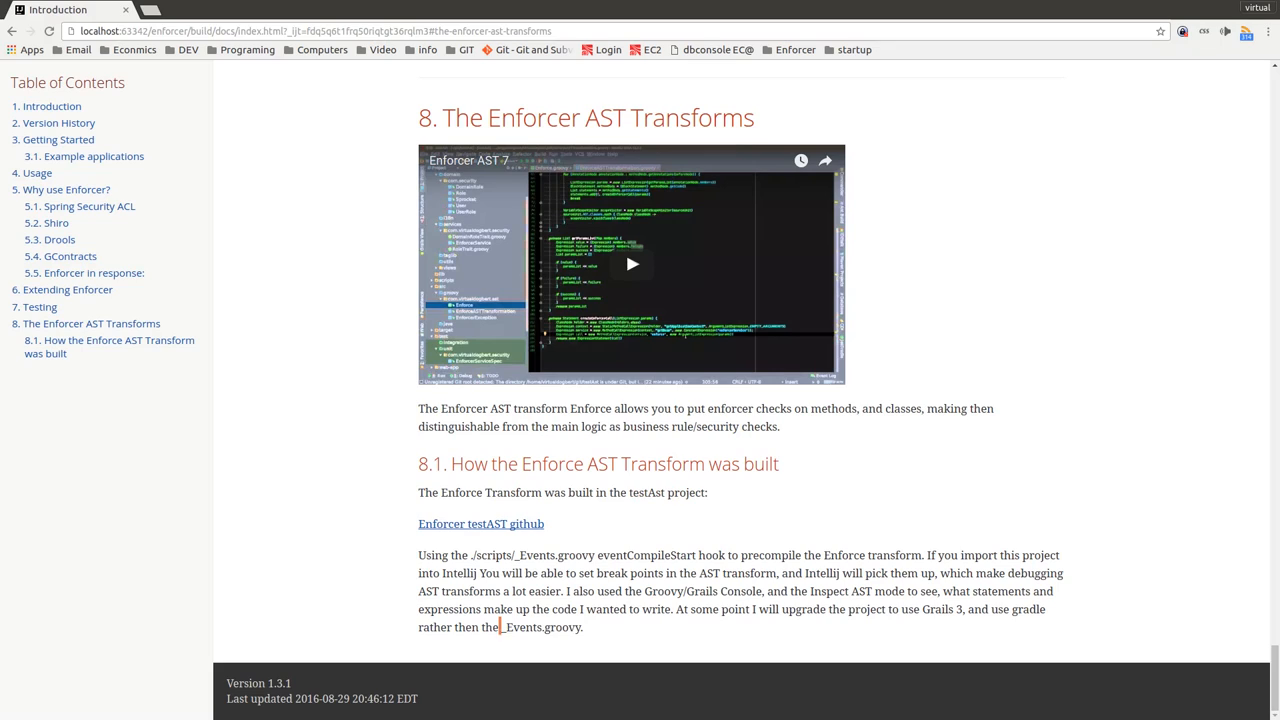
double_click(540, 628)
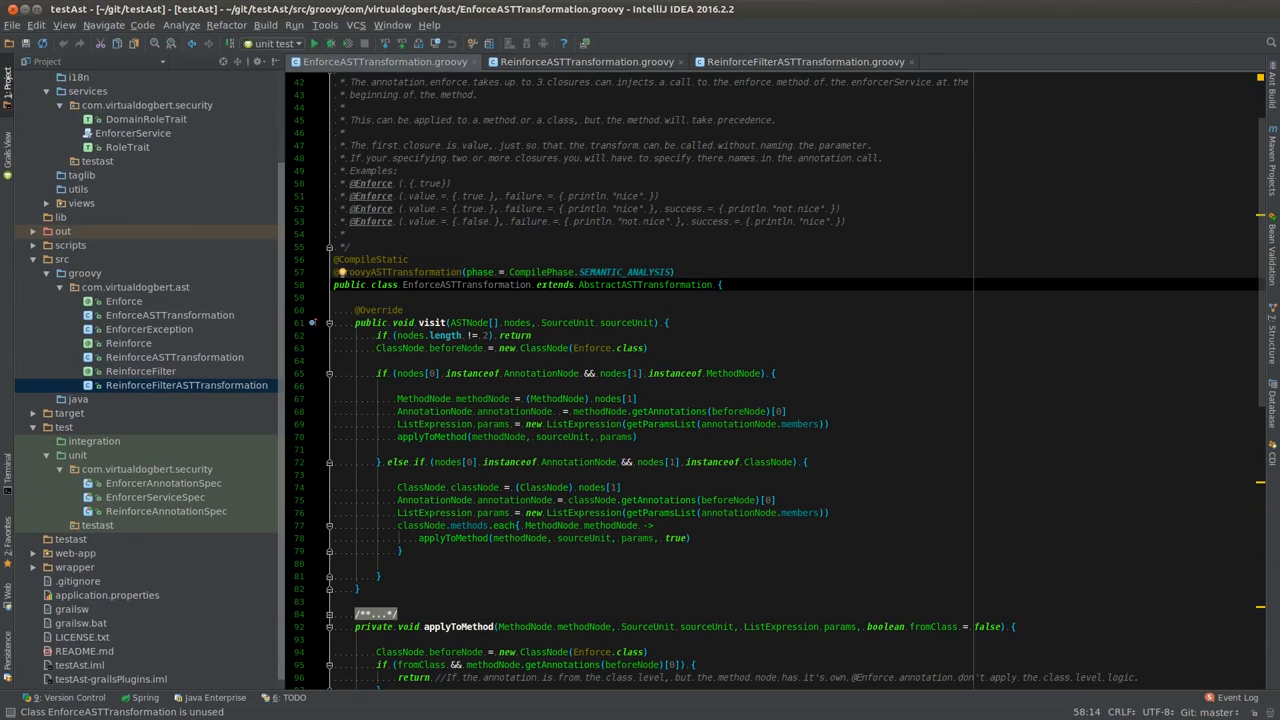
click(34, 244)
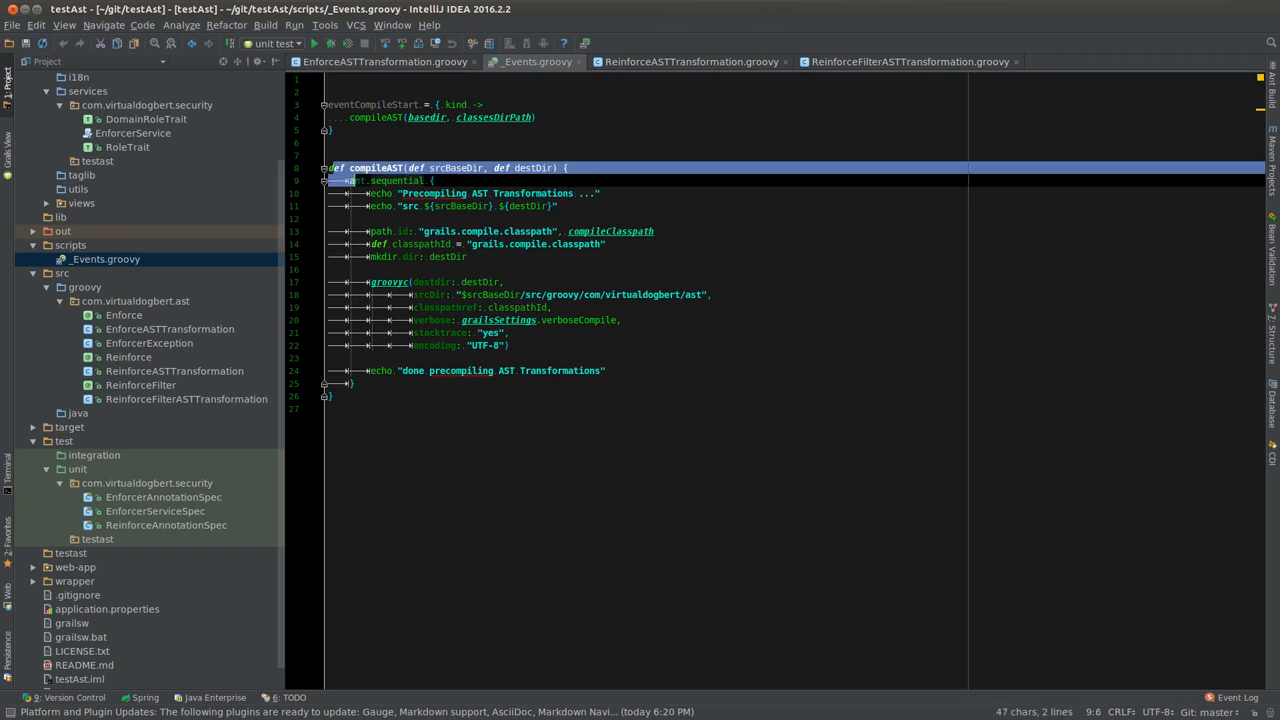
drag(336, 168, 336, 408)
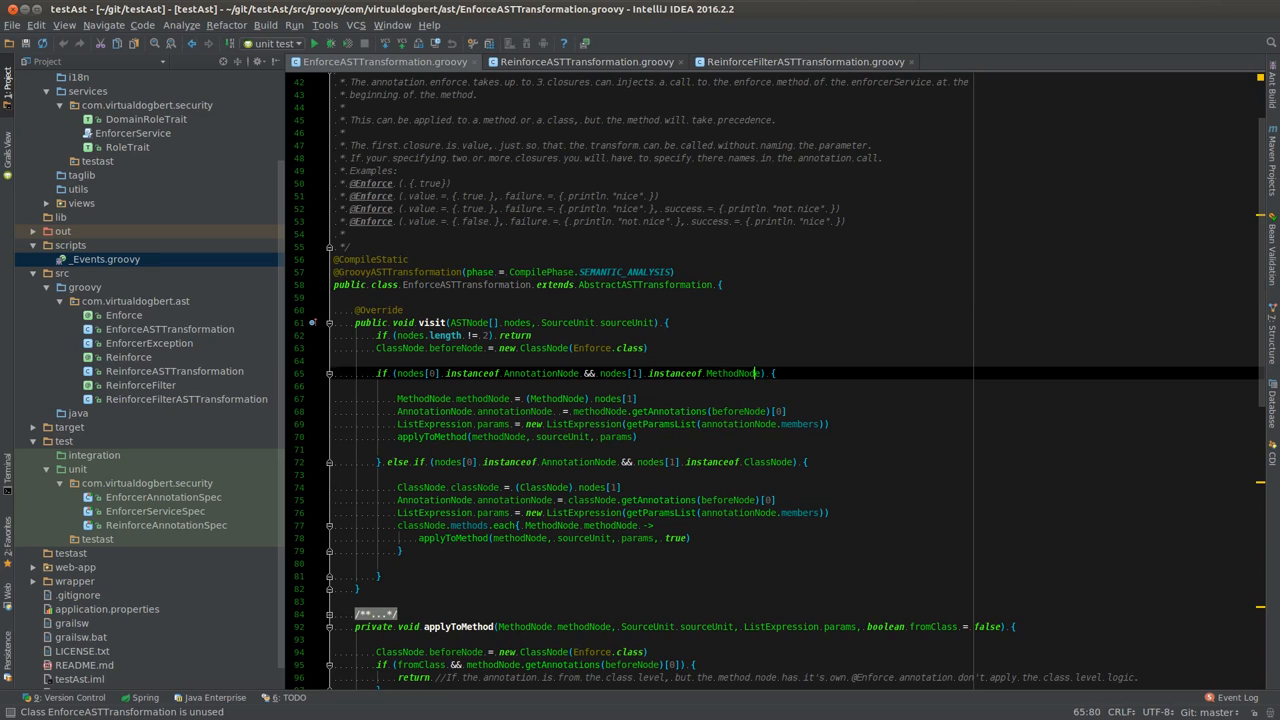
double_click(766, 460)
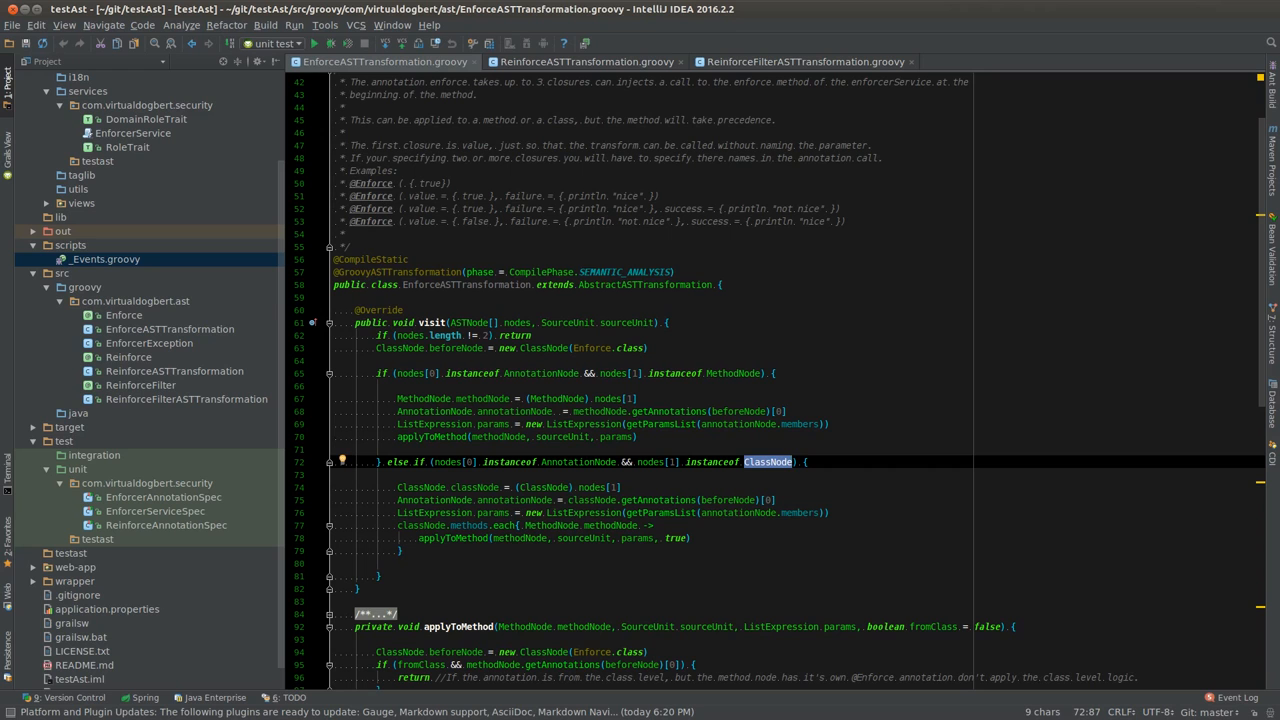
scroll(down, 3)
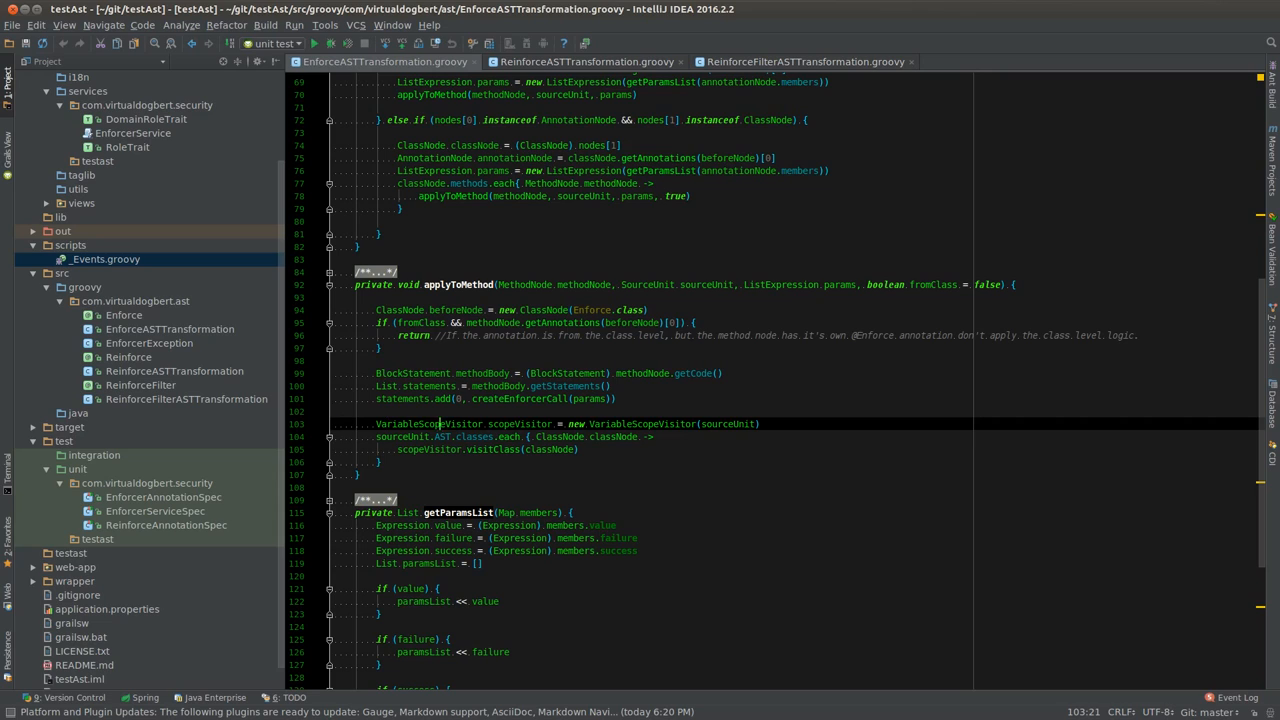
double_click(428, 424)
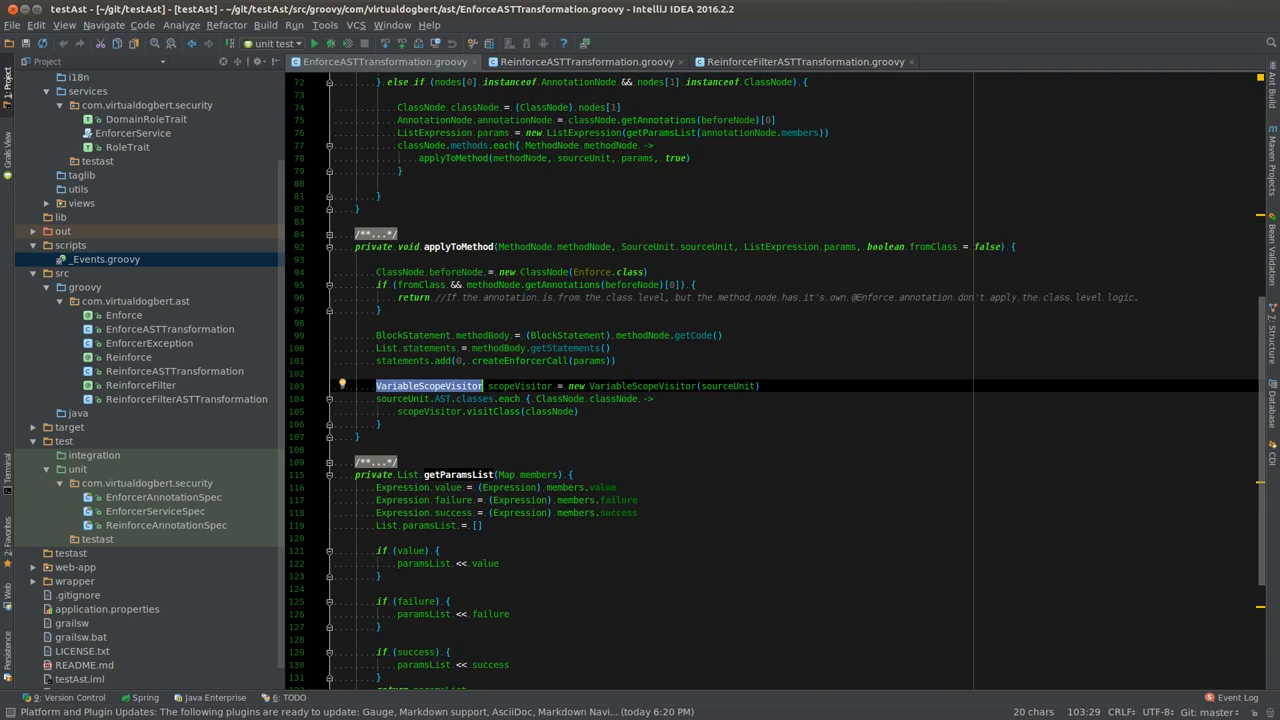
scroll(down, 3)
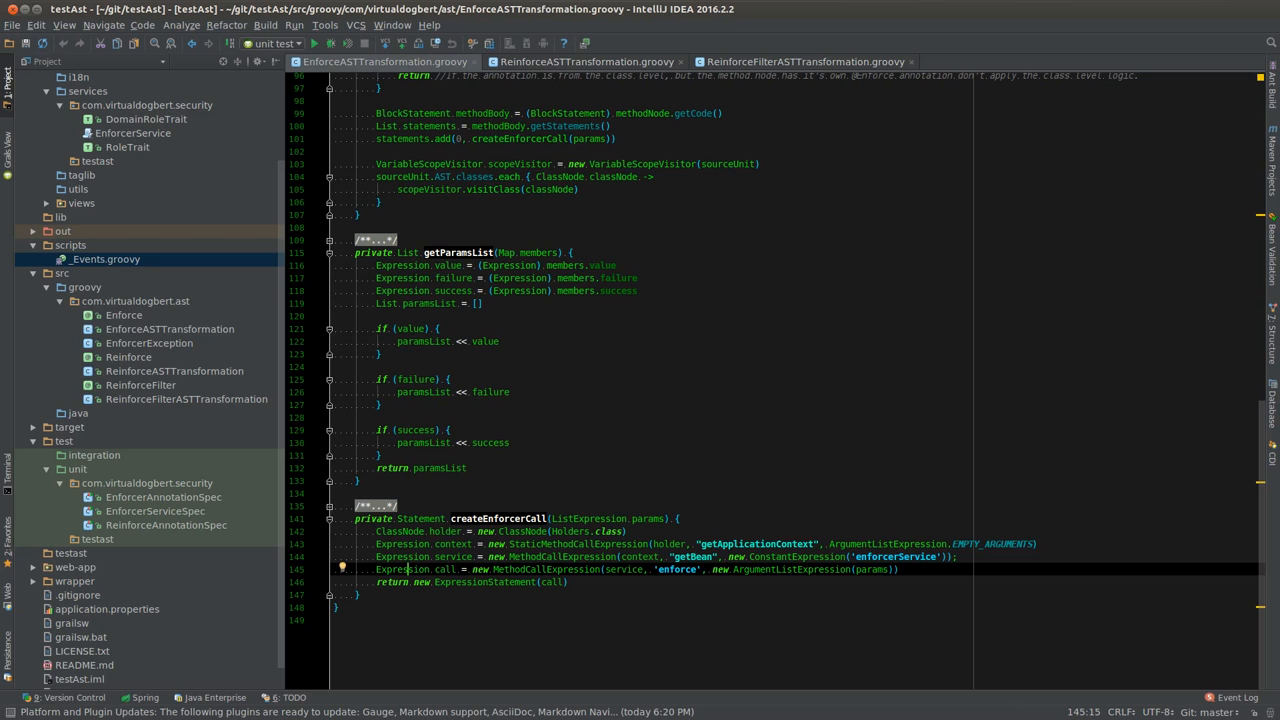
scroll(up, 3)
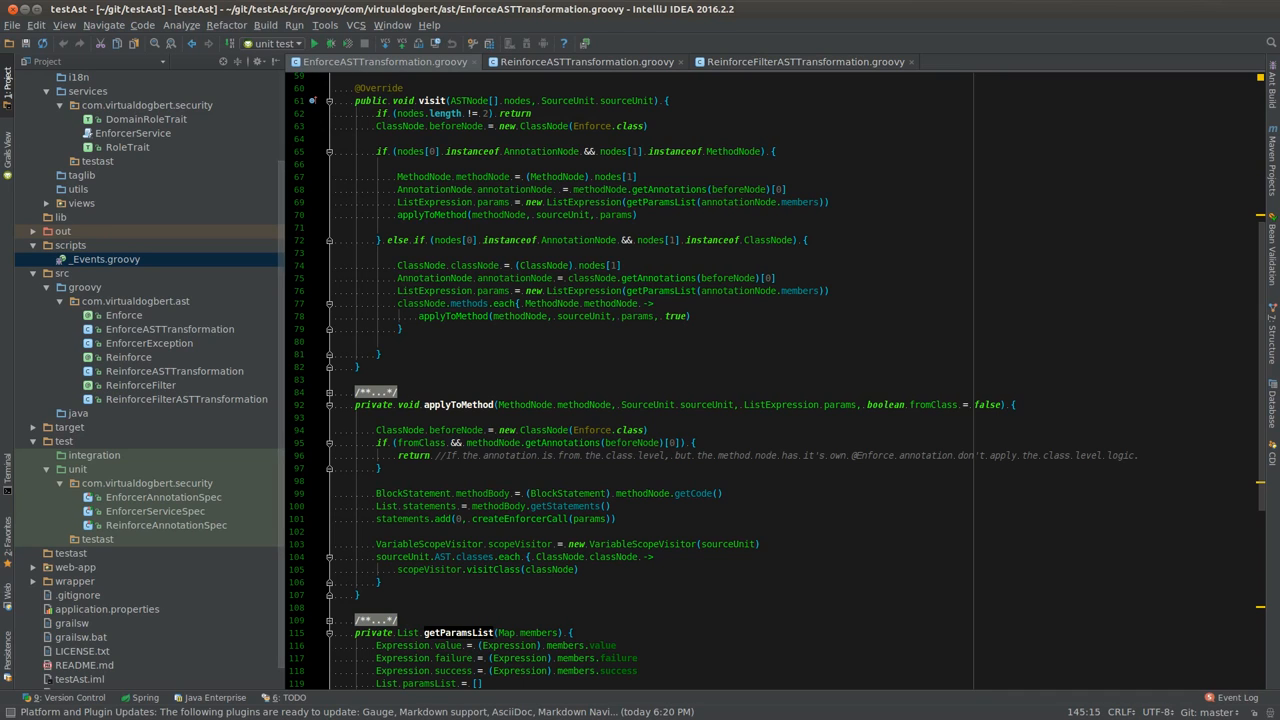
click(164, 496)
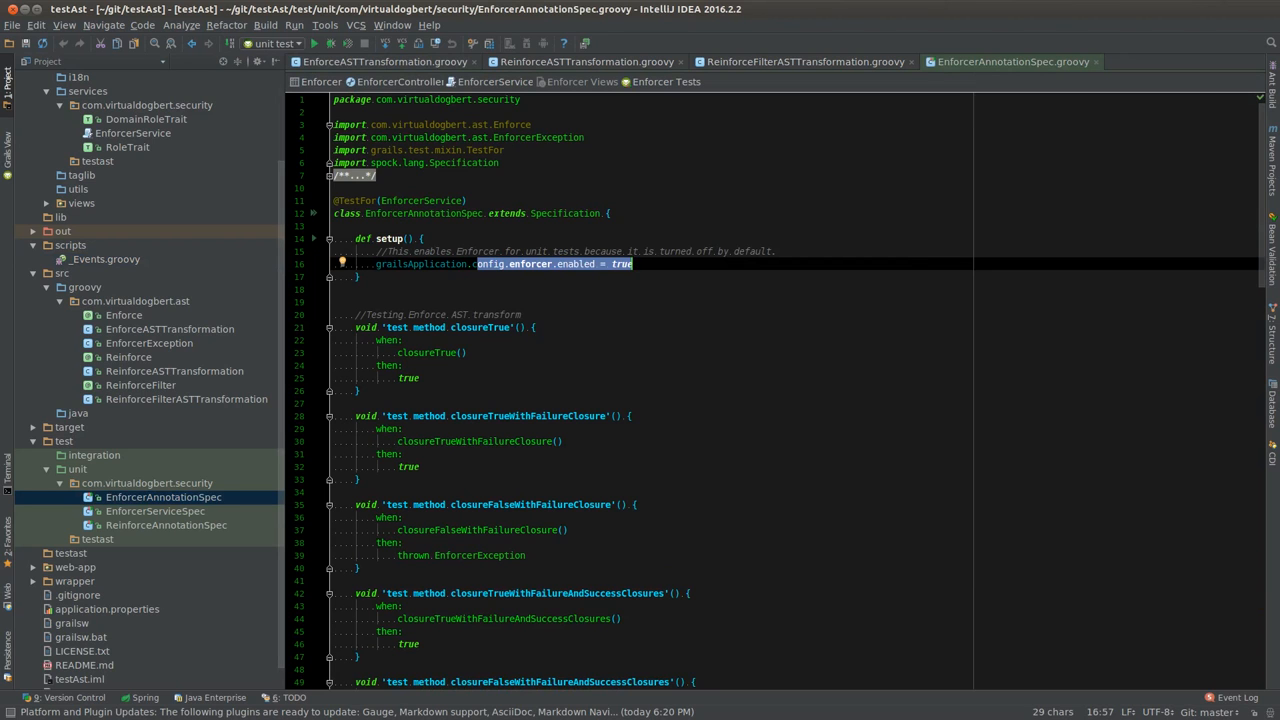
- Scroll through EnforcerAnnotationSpec and choose the 'Grails: console' run configuration
scroll(down, 3)
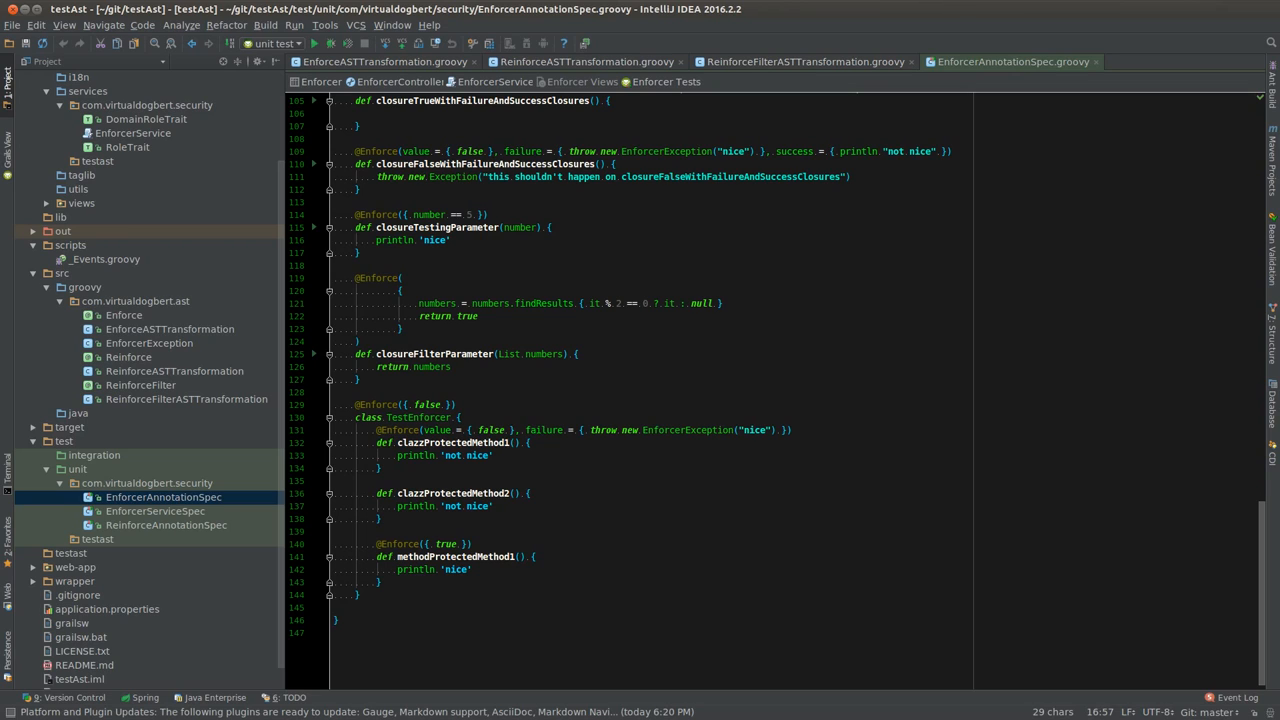
click(276, 44)
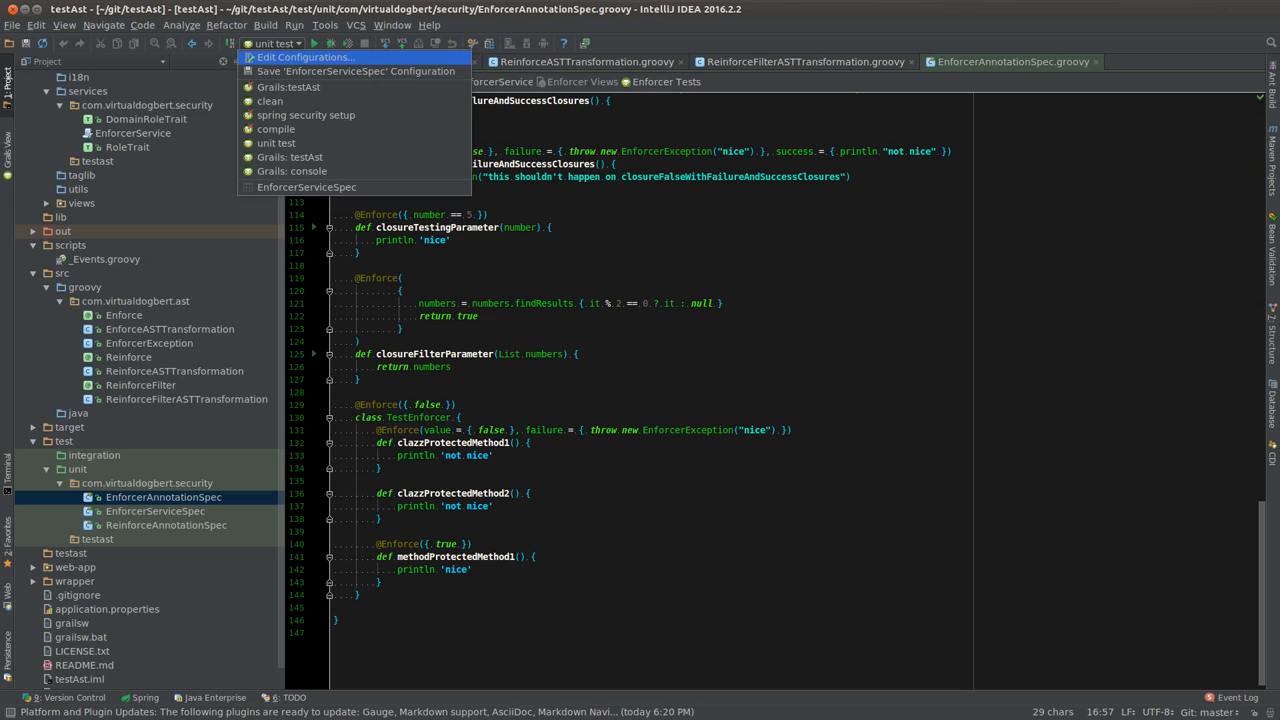
mouse_move(292, 170)
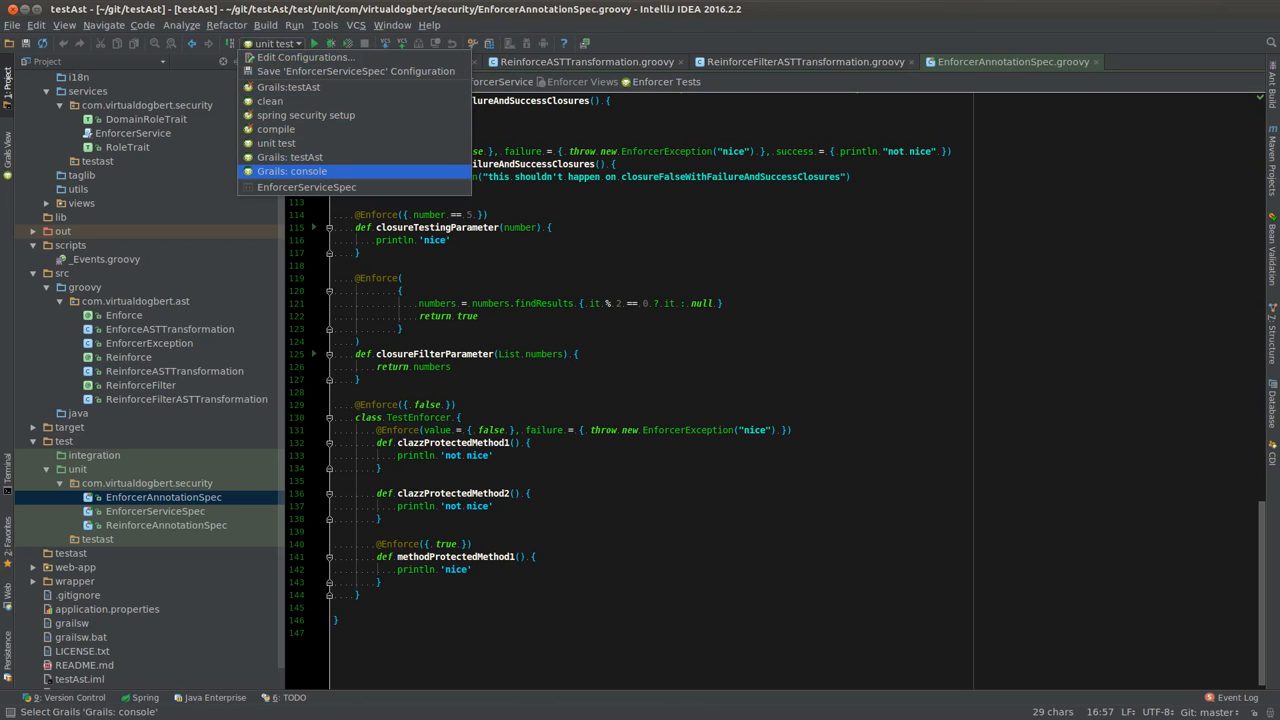
click(292, 172)
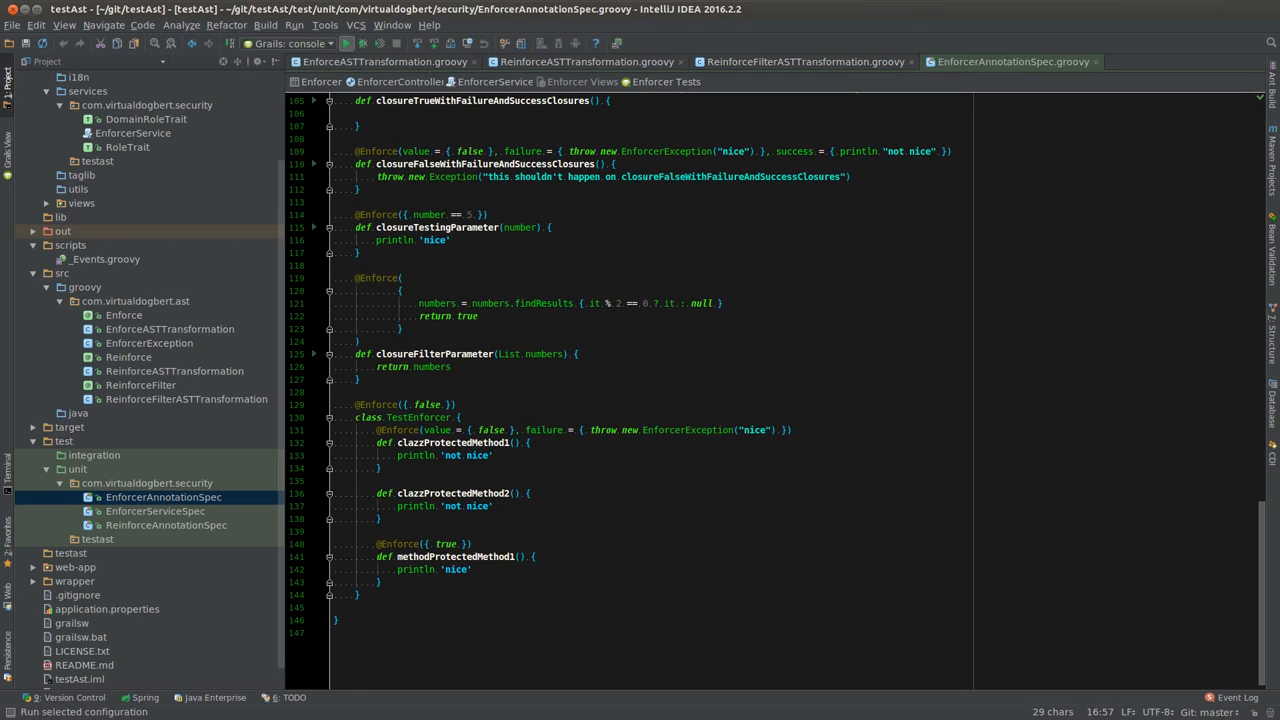
- Run the 'Grails: console' configuration to launch the Groovy Console
click(346, 44)
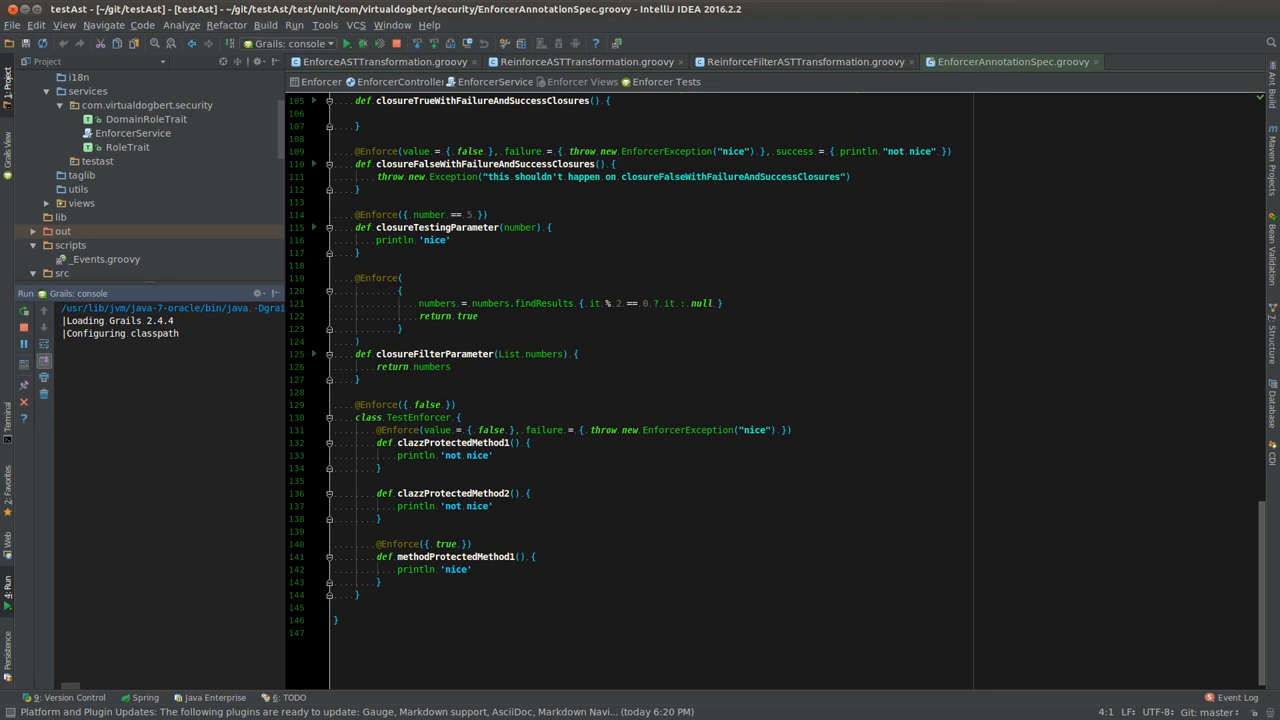
scroll(up, 3)
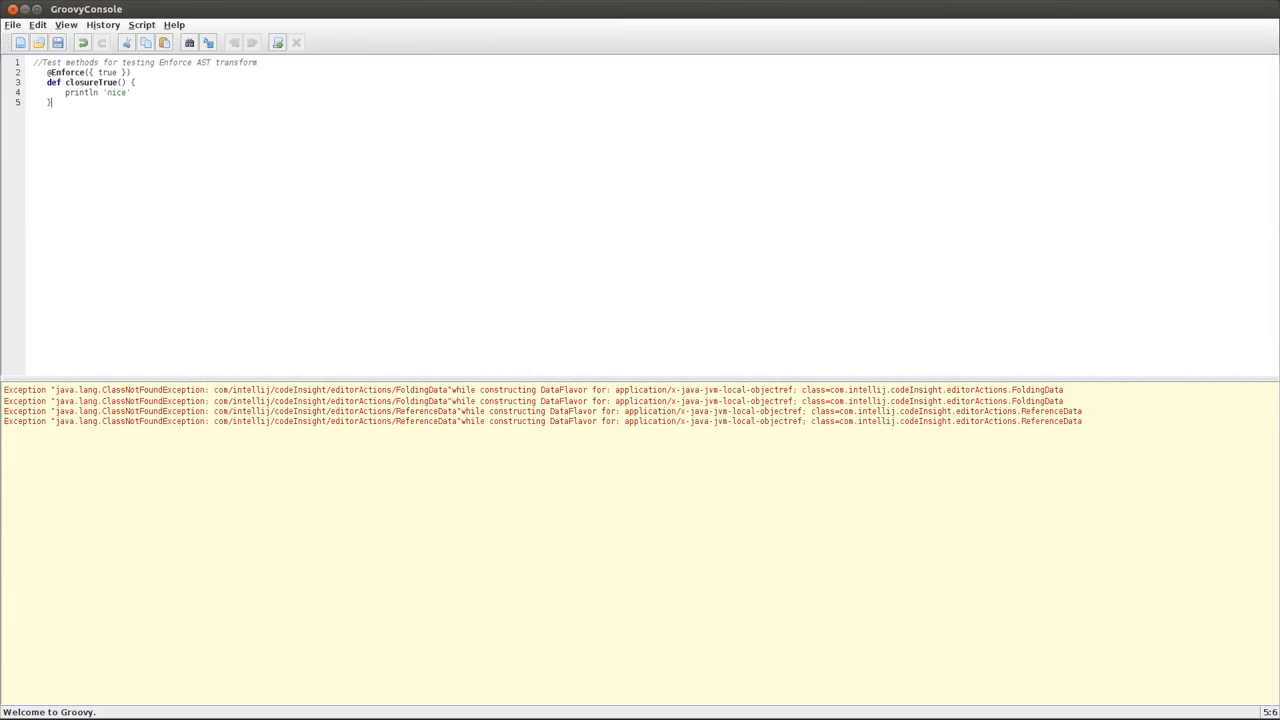
click(140, 24)
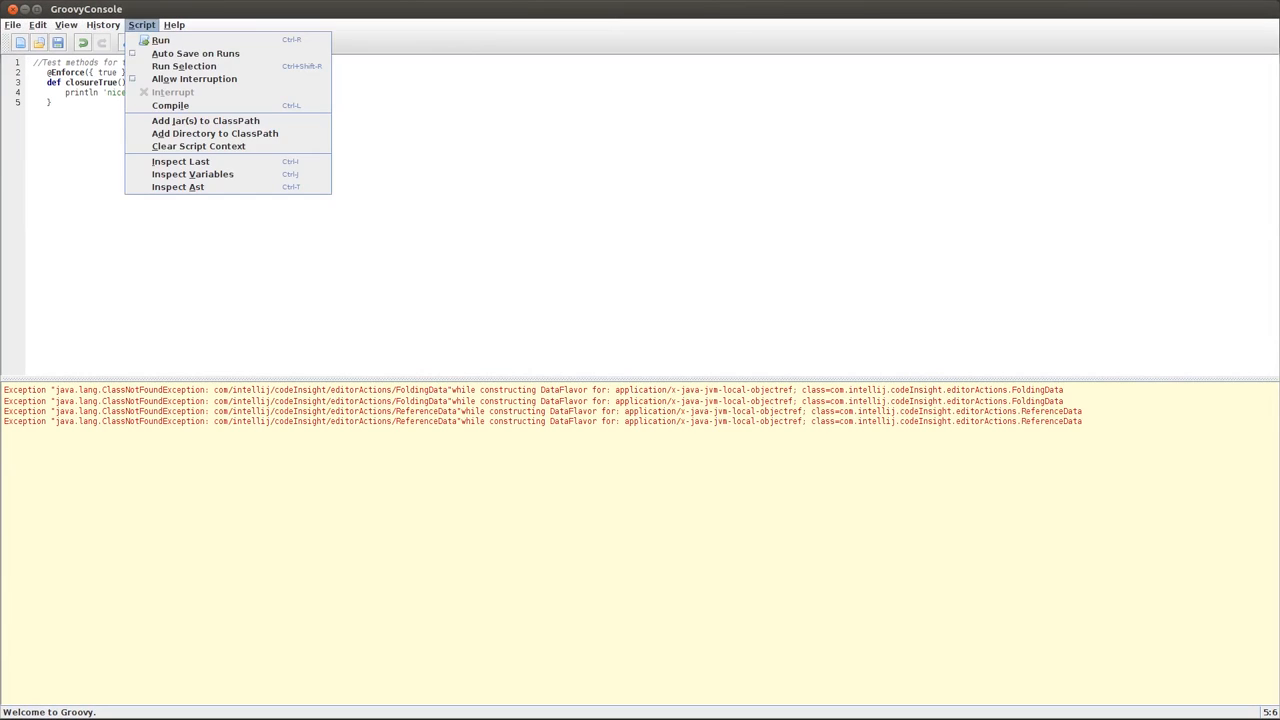
mouse_move(192, 174)
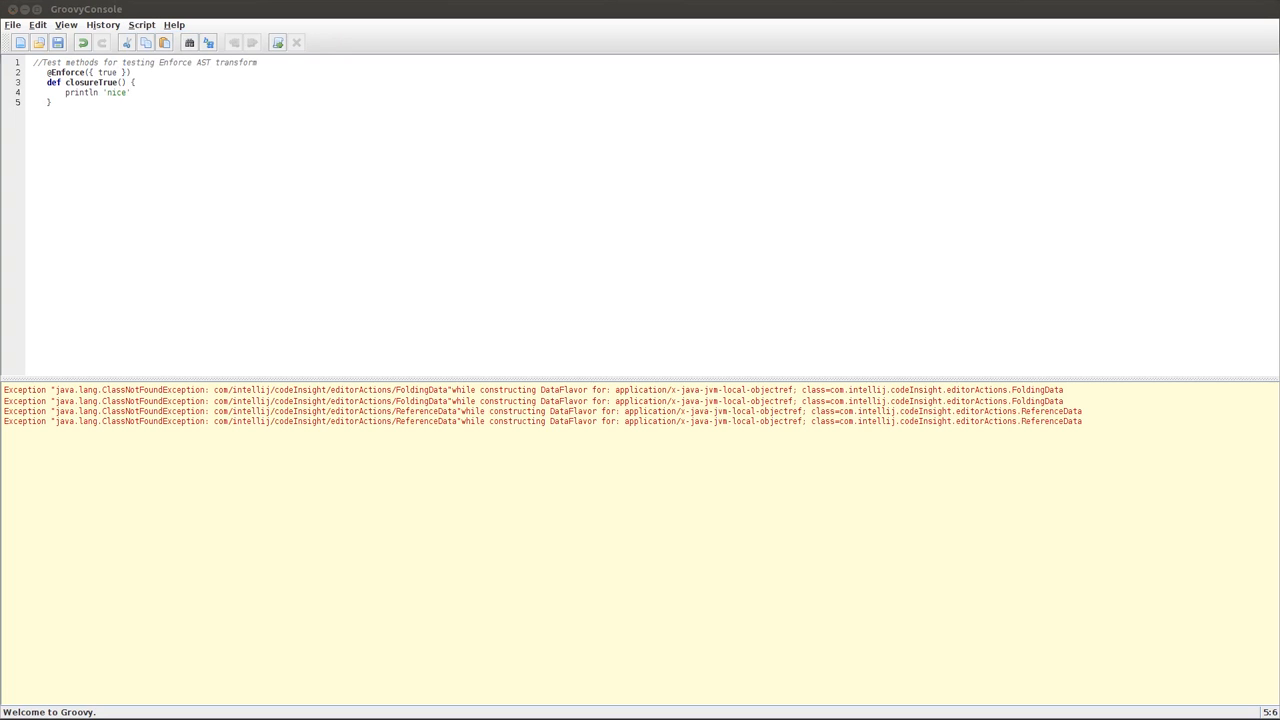
click(140, 24)
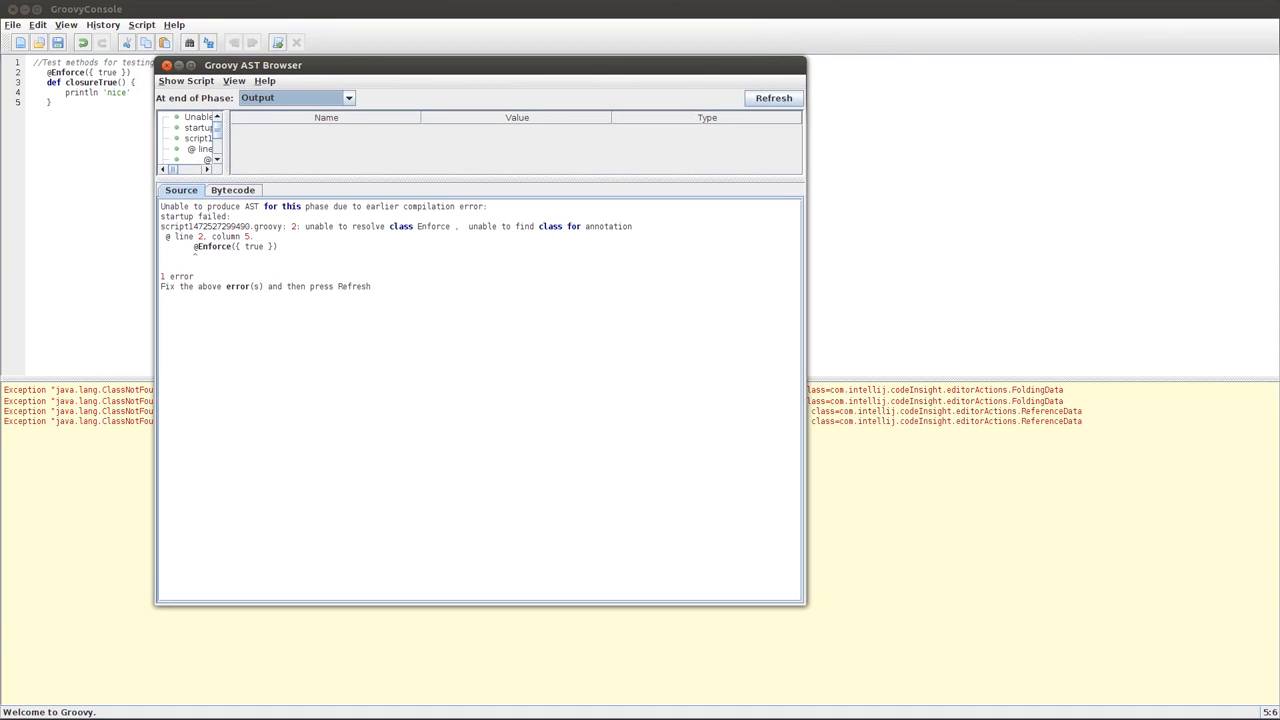
click(166, 64)
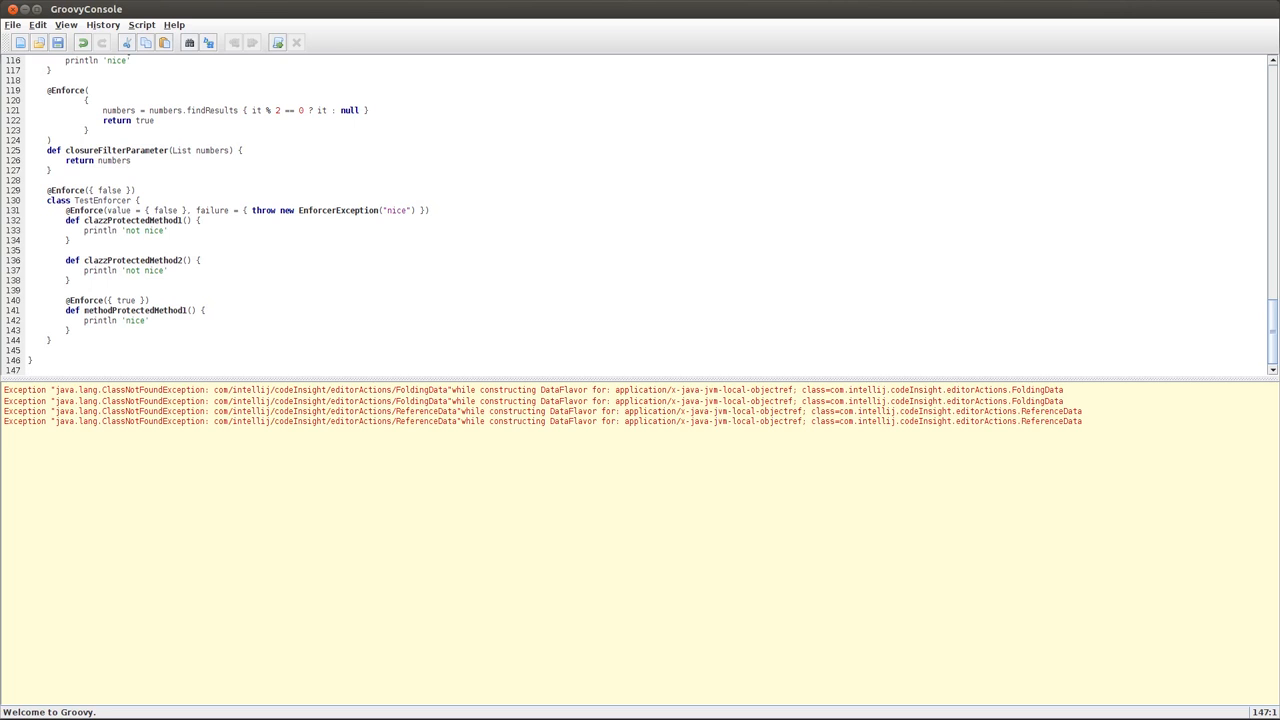
- Inspect the AST of the full 147-line TestEnforcer script via Script > Inspect Ast
click(140, 24)
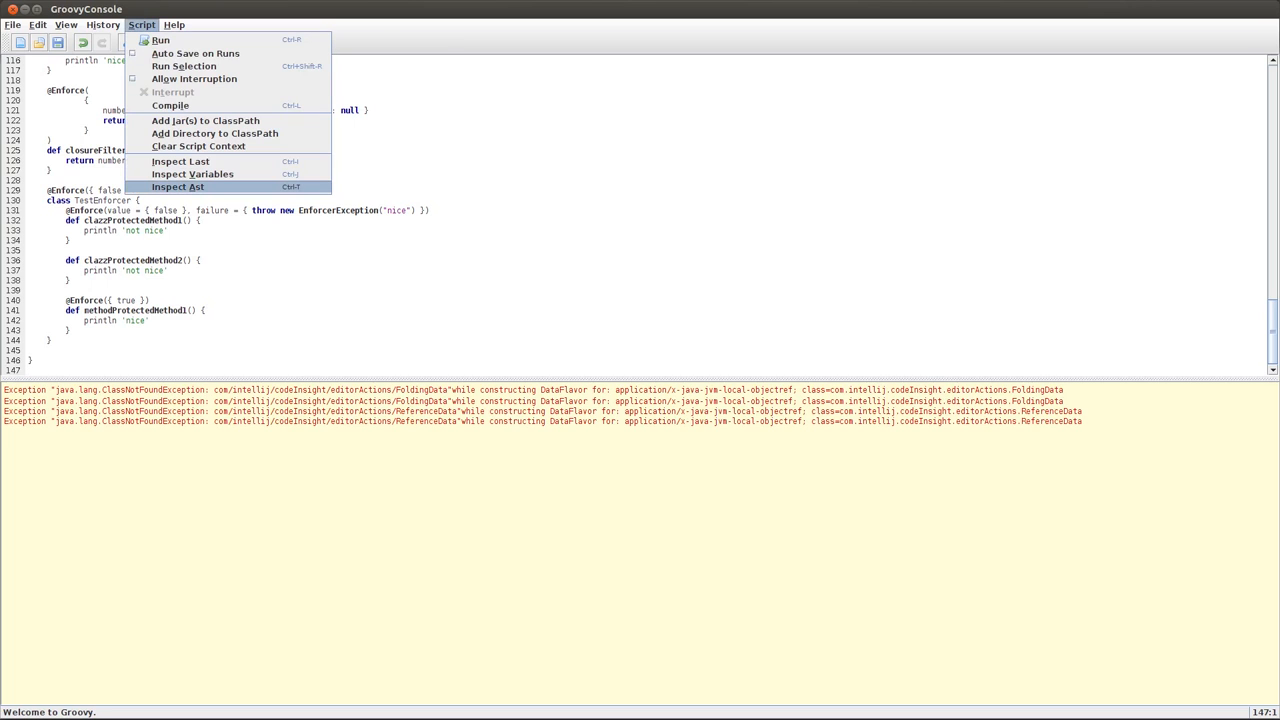
click(178, 188)
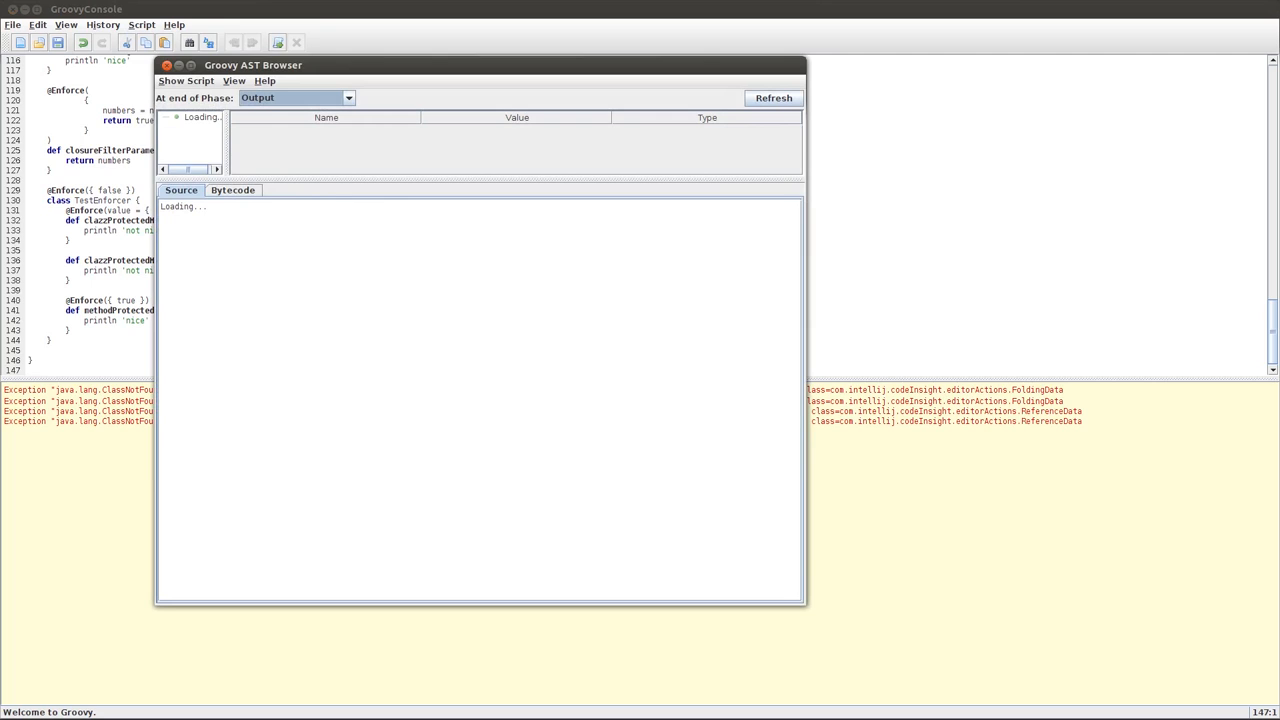
- Read the transformed Enforcer source with closure tests wrapped in enforcerService.enforce calls
click(772, 96)
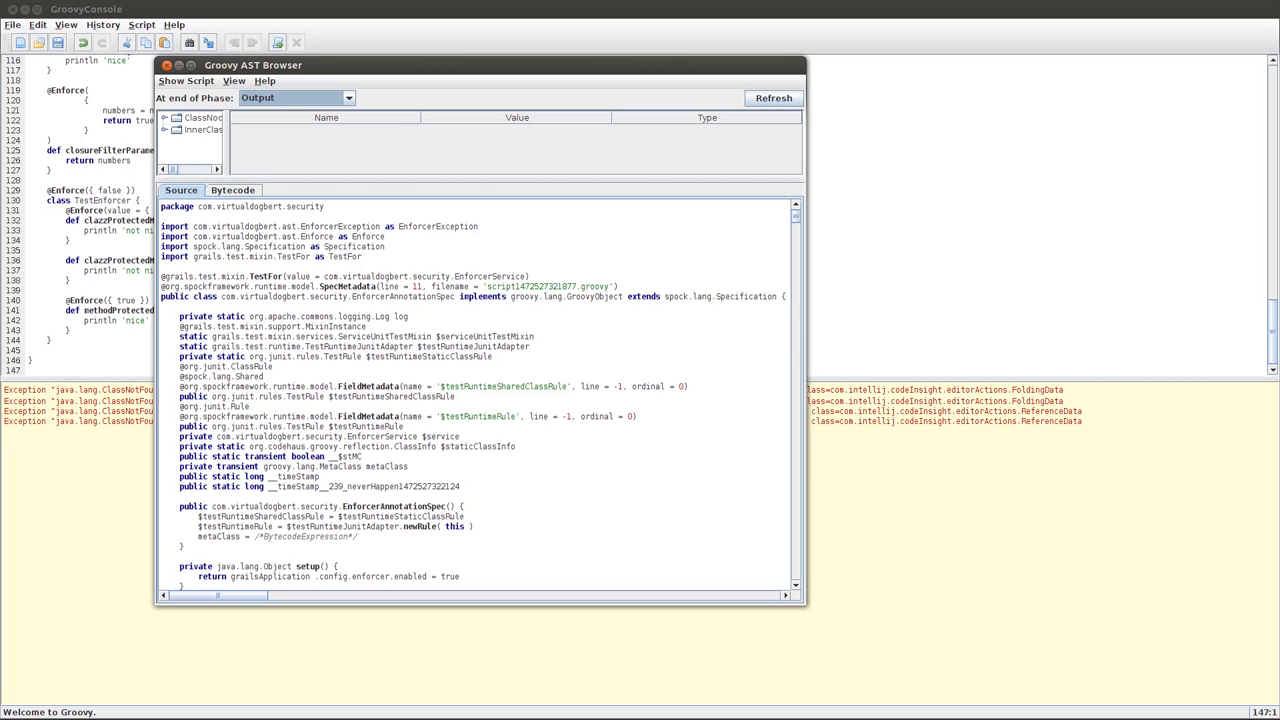
scroll(down, 3)
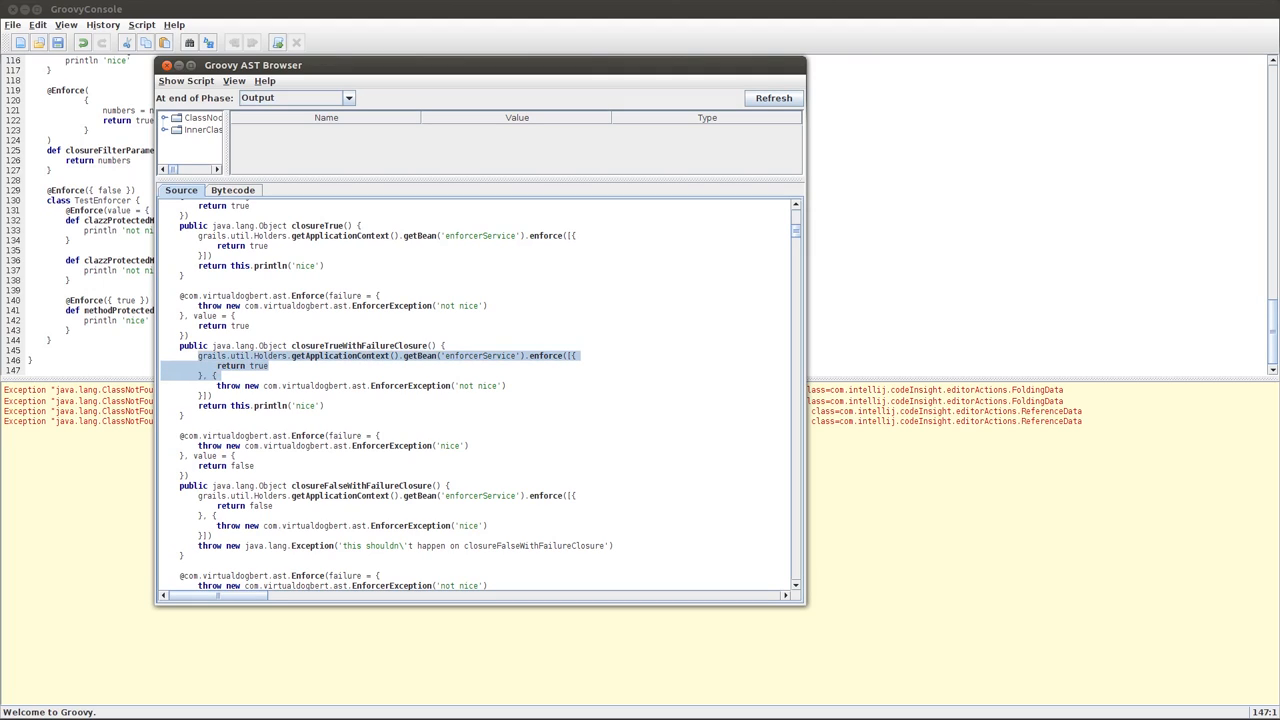
scroll(up, 3)
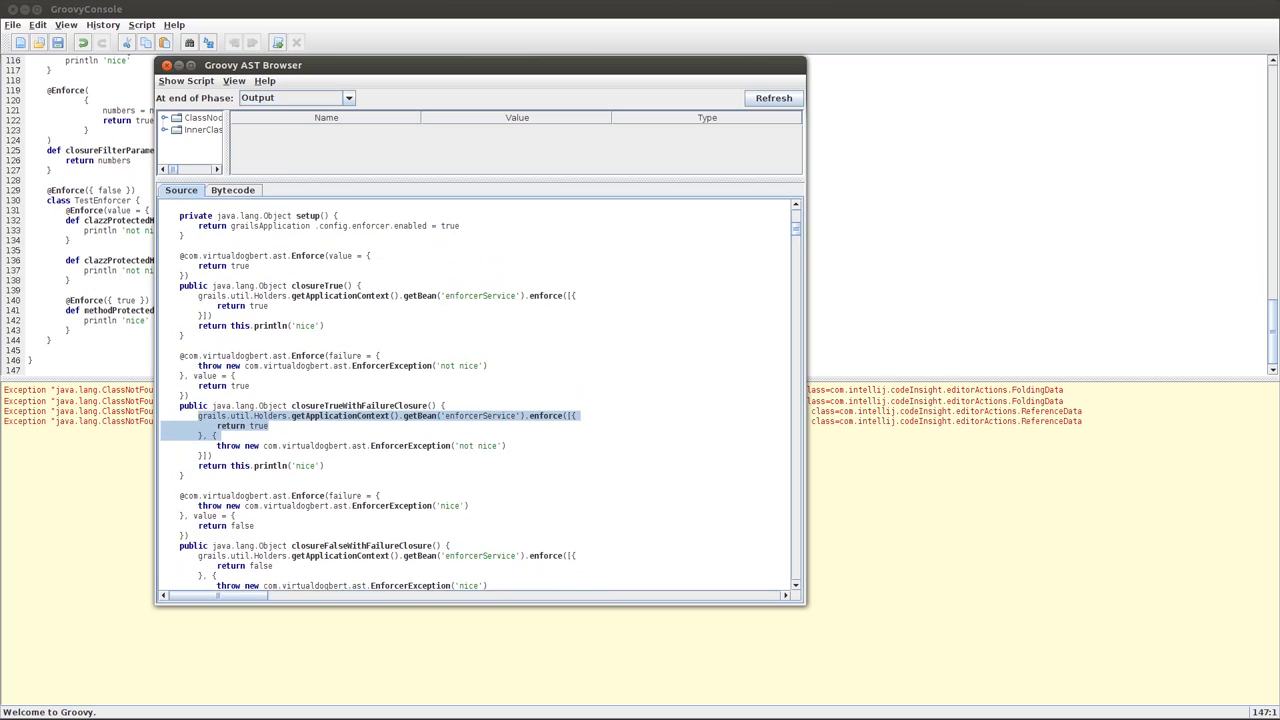
scroll(up, 3)
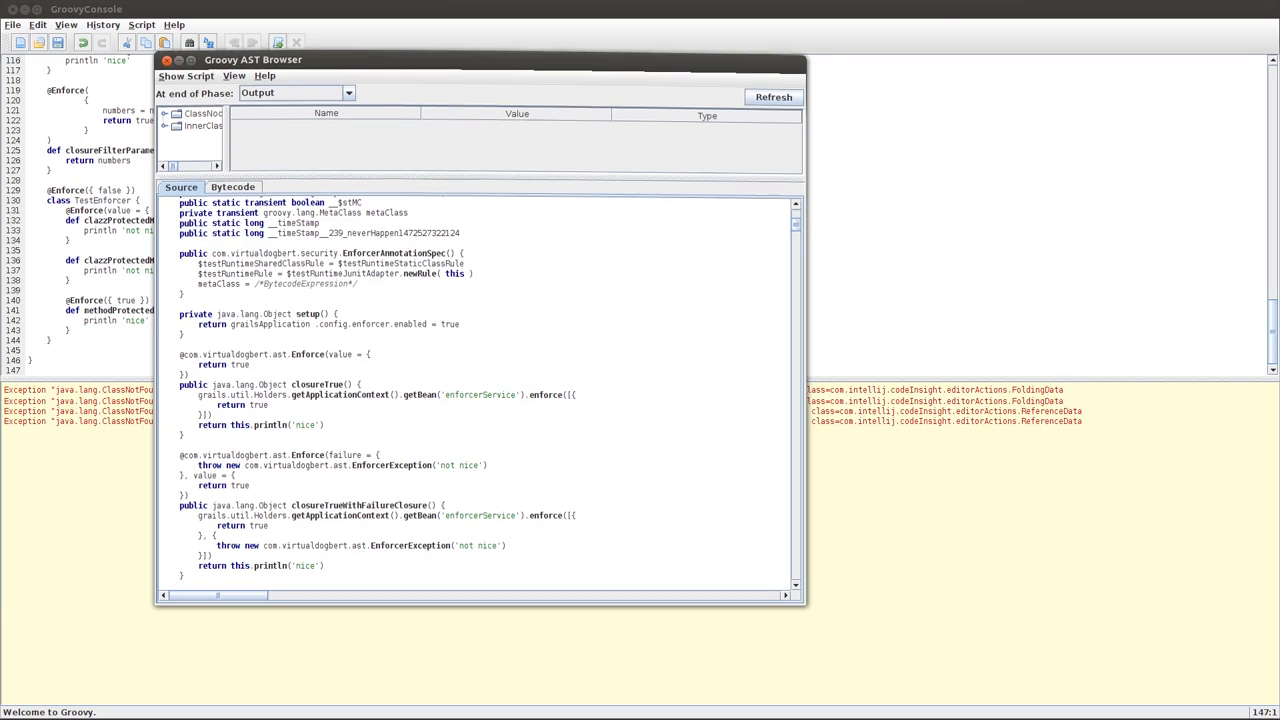
- Maximize the AST browser and expand the inner class node toward its constructor block
double_click(252, 60)
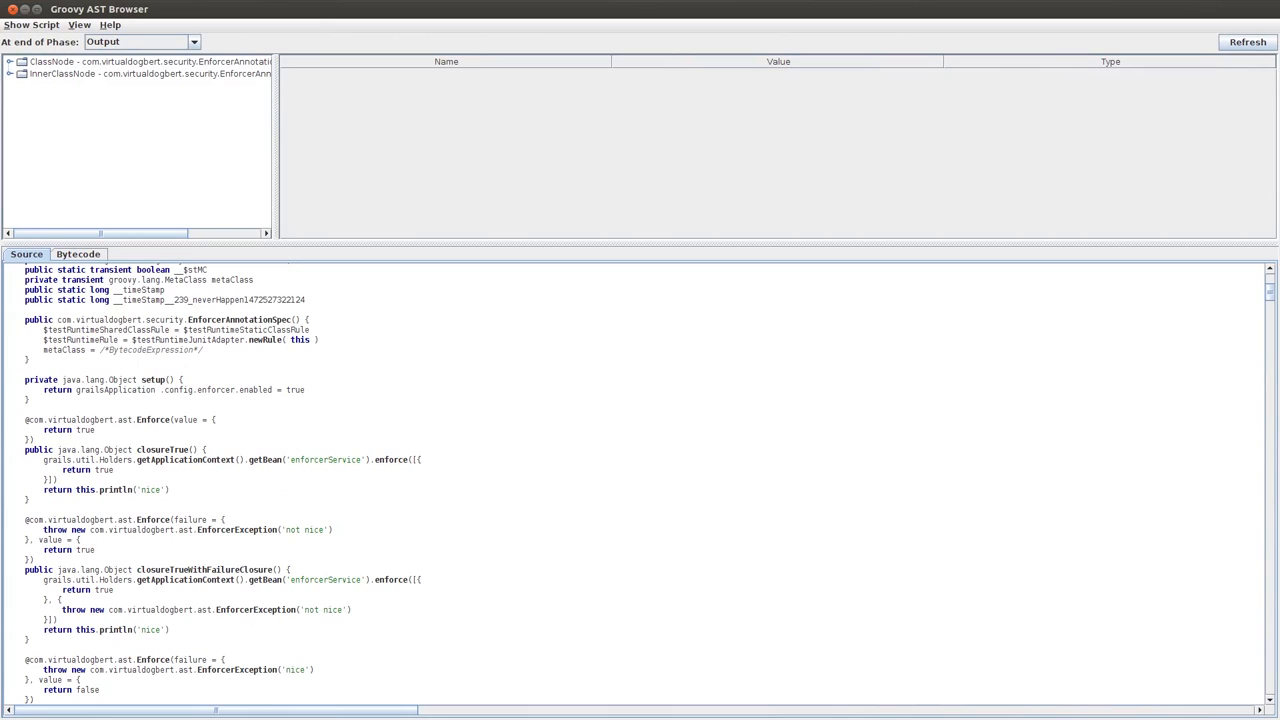
click(10, 72)
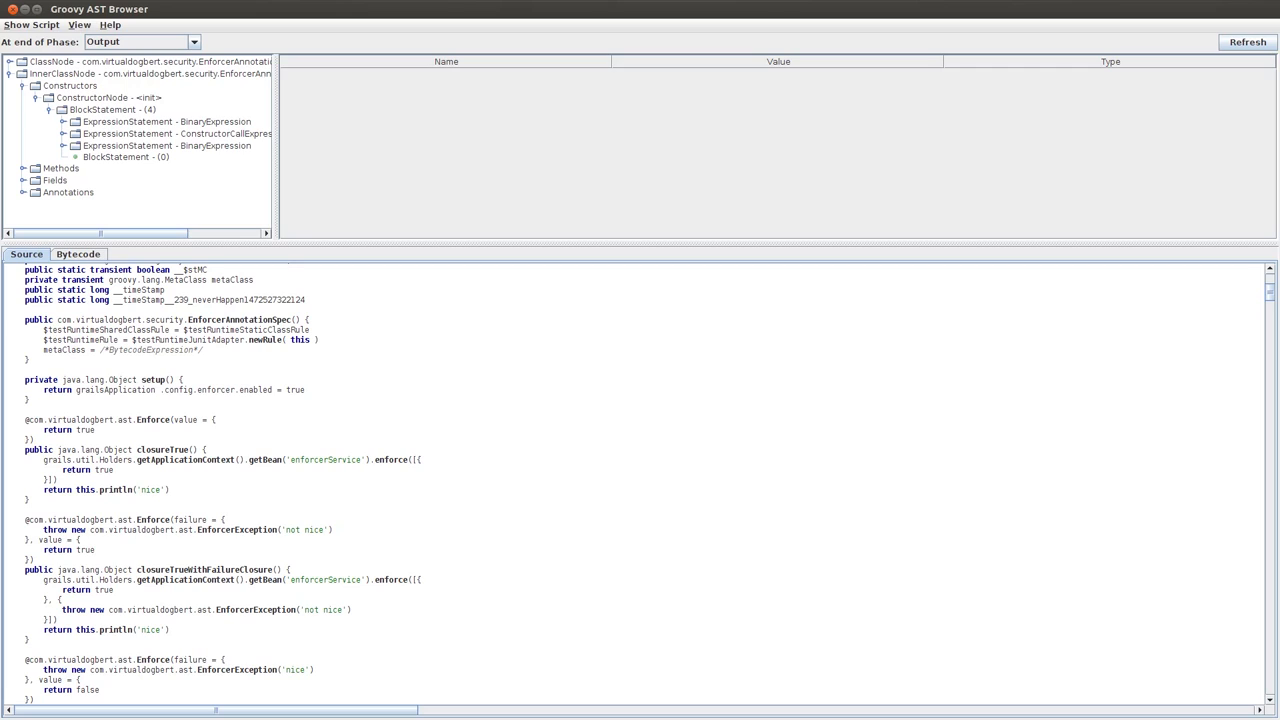
- Expand the first binary expression statement and show the this$0 field expression's properties
click(64, 122)
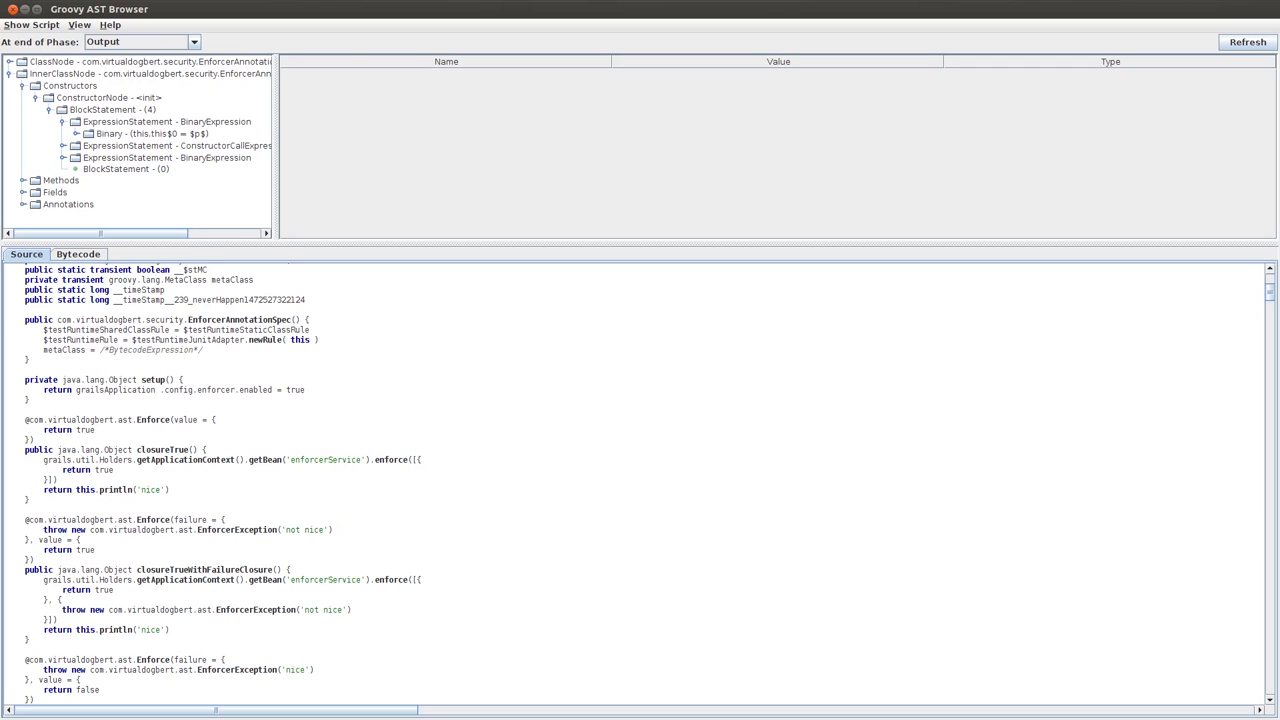
click(62, 132)
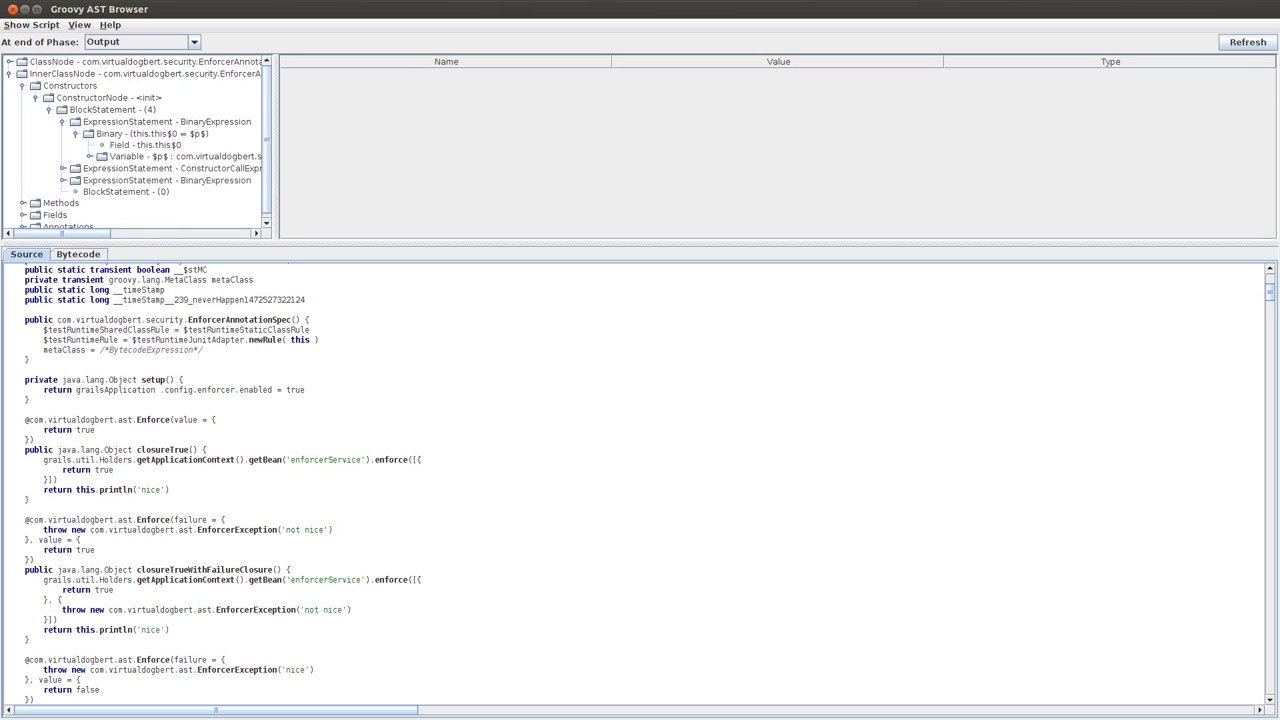
click(144, 144)
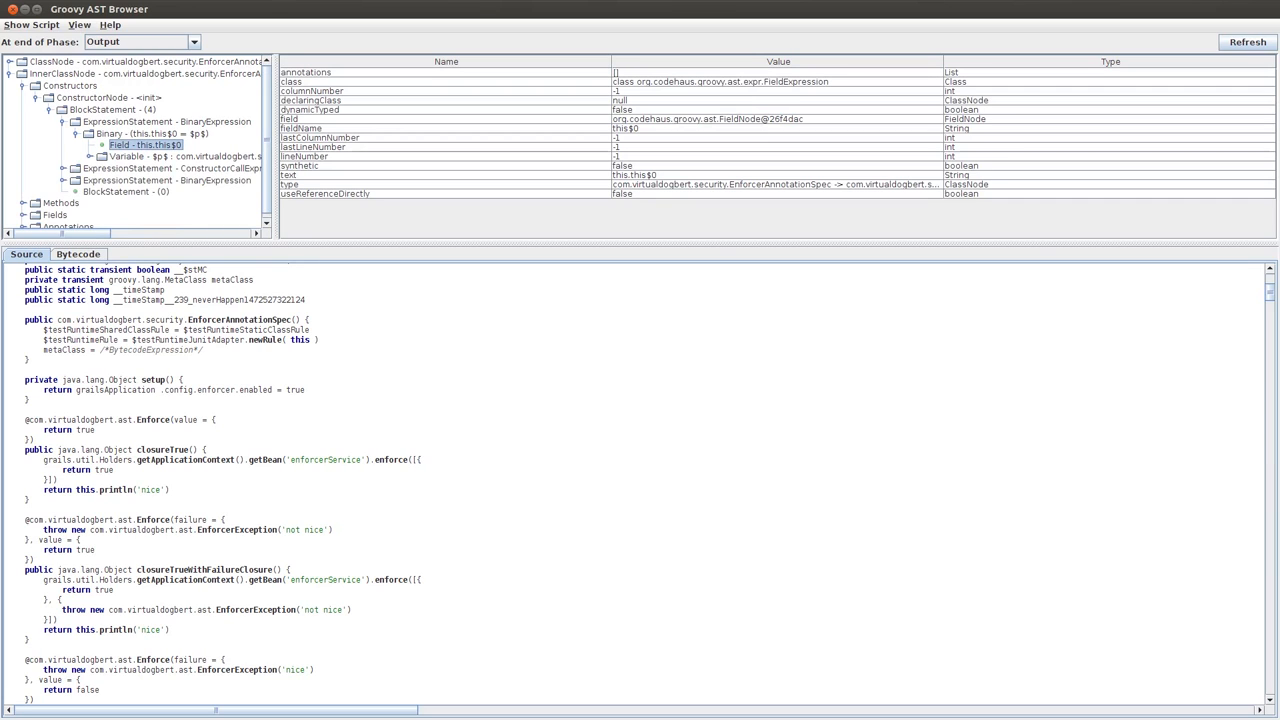